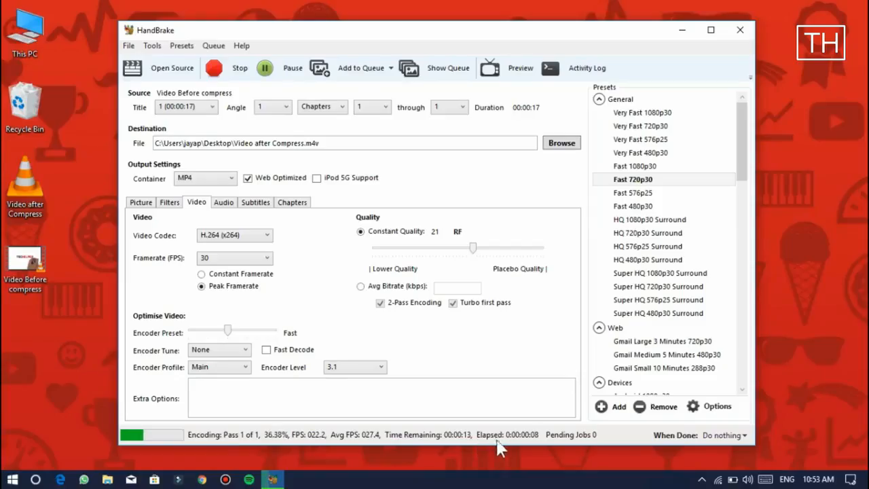
{"action": "mouse_move", "coordinate": [556, 447]}
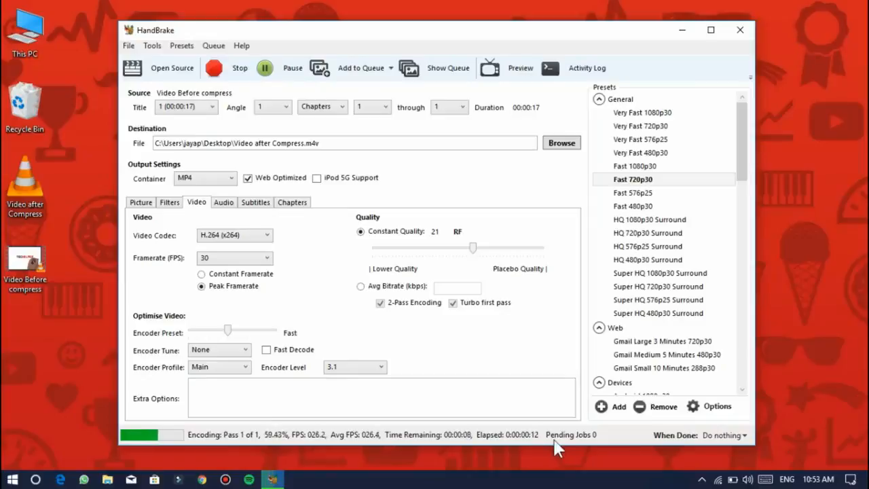
{"action": "mouse_move", "coordinate": [550, 376]}
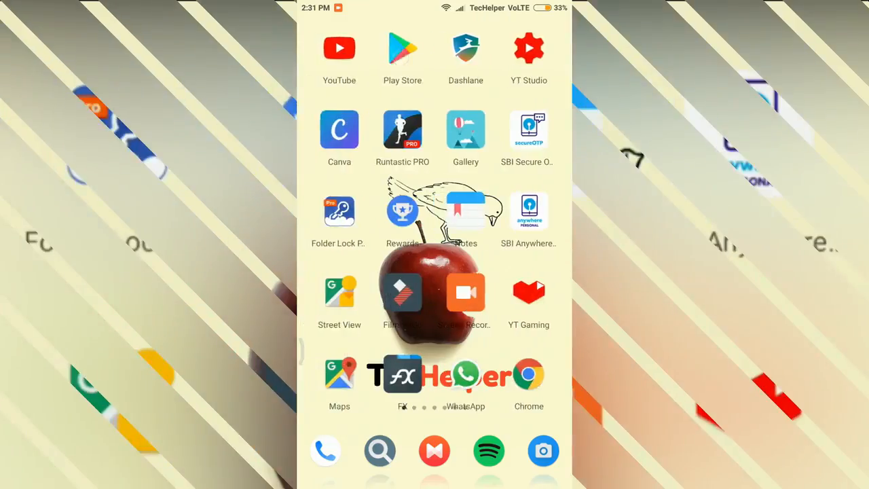
Search Play Store for 'video compression' and view the installed EnjoyMobi Video Converter
{"action": "left_click", "coordinate": [402, 48]}
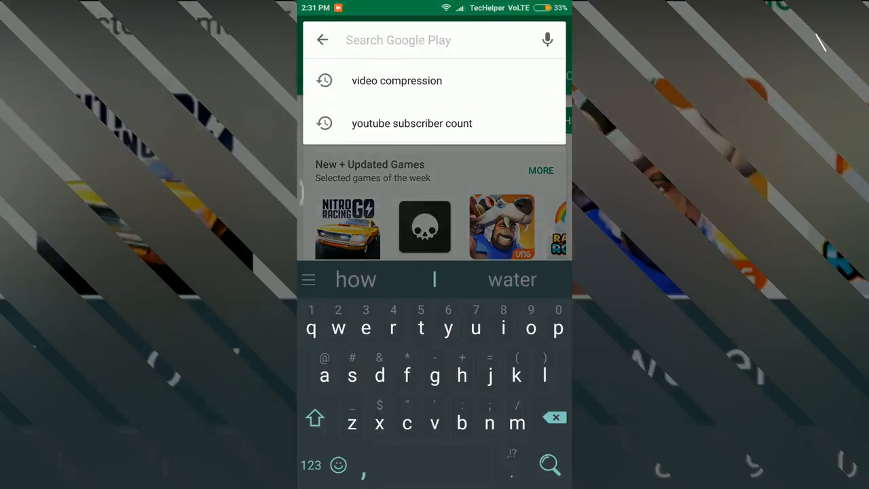
{"action": "left_click", "coordinate": [397, 80]}
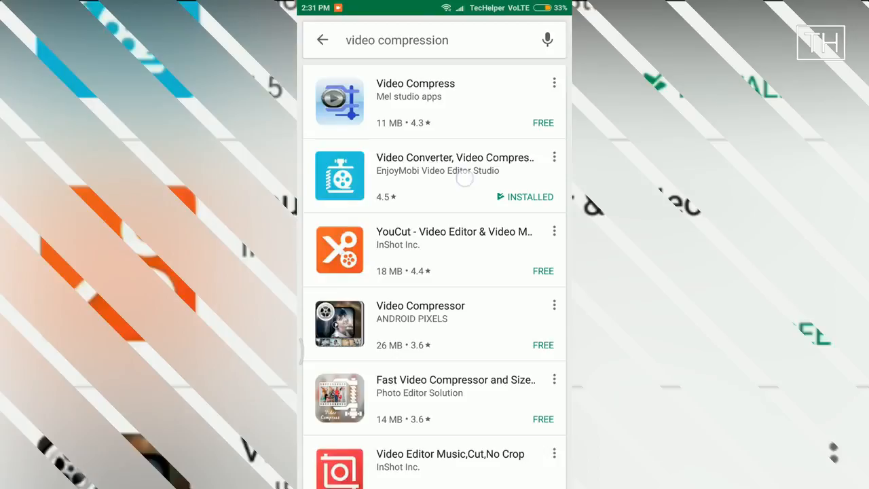
{"action": "left_click", "coordinate": [455, 176]}
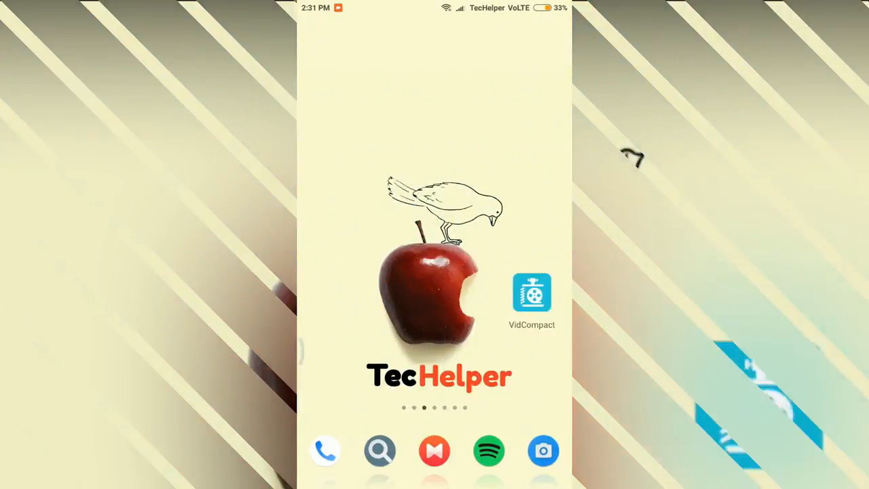
Launch VidCompact and start a Trim & Compress job listing the folder's three videos
{"action": "left_click", "coordinate": [531, 292]}
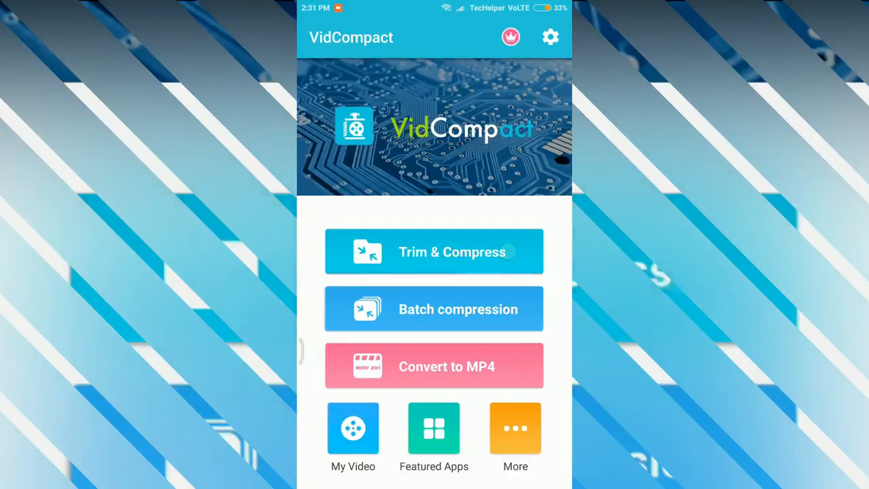
{"action": "left_click", "coordinate": [434, 251]}
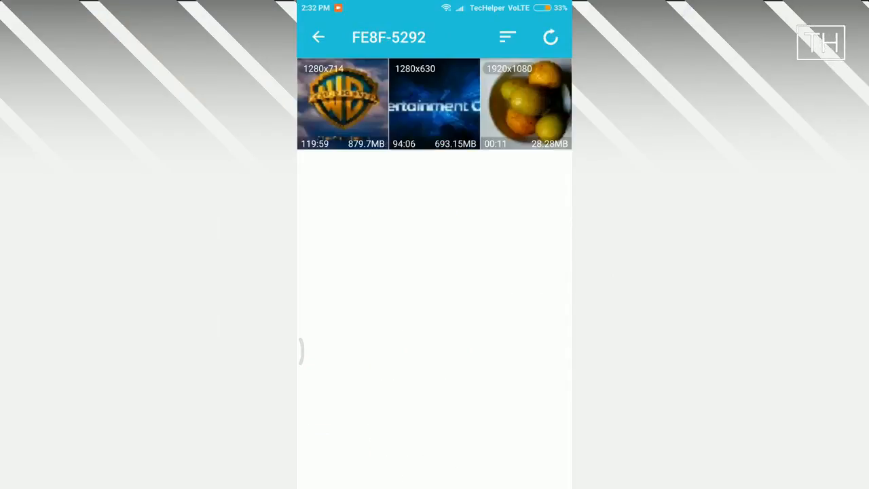
Load the 28.28MB fruit bowl video, adjust its trim handles and set output to 480P
{"action": "left_click", "coordinate": [525, 104]}
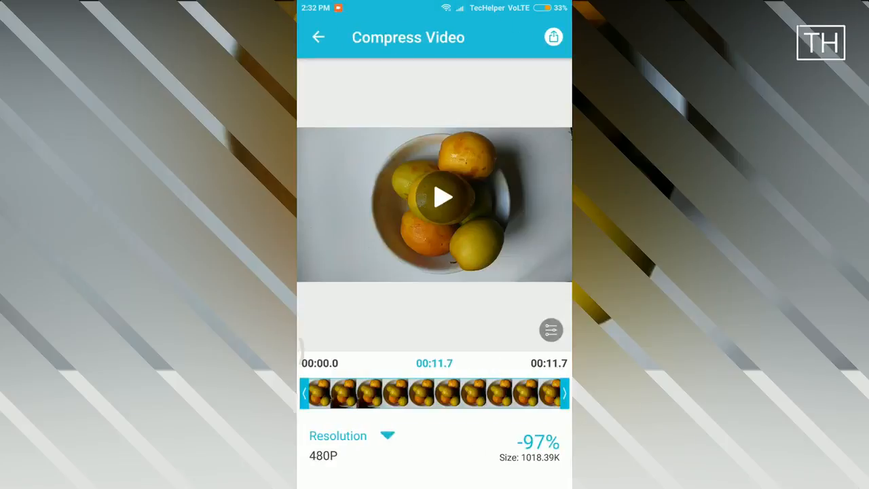
{"action": "left_click_drag", "start_coordinate": [564, 393], "coordinate": [397, 392]}
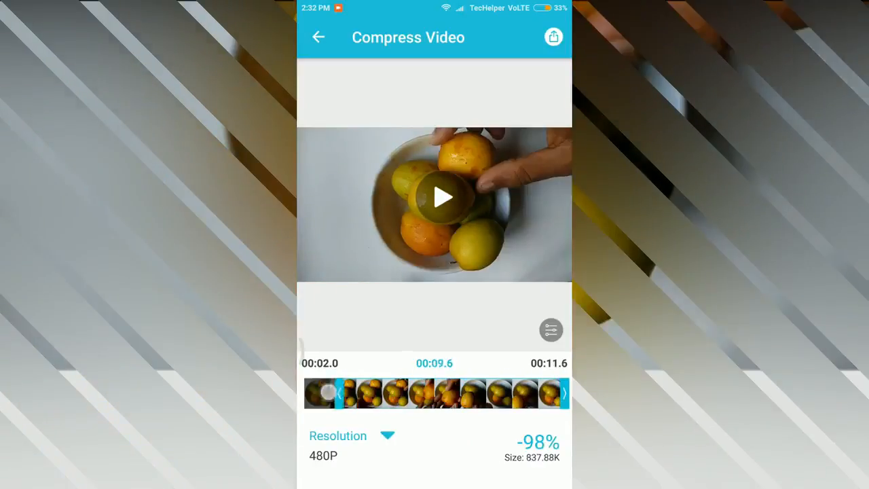
{"action": "left_click", "coordinate": [338, 435]}
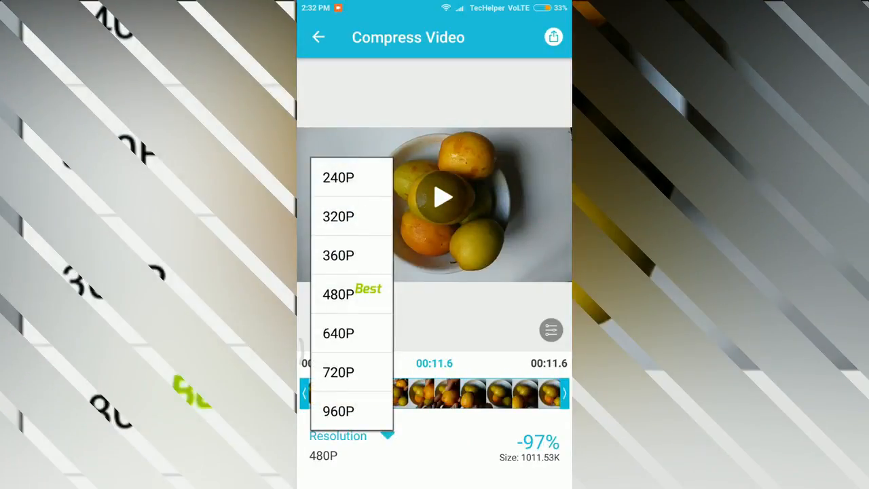
{"action": "left_click", "coordinate": [338, 294]}
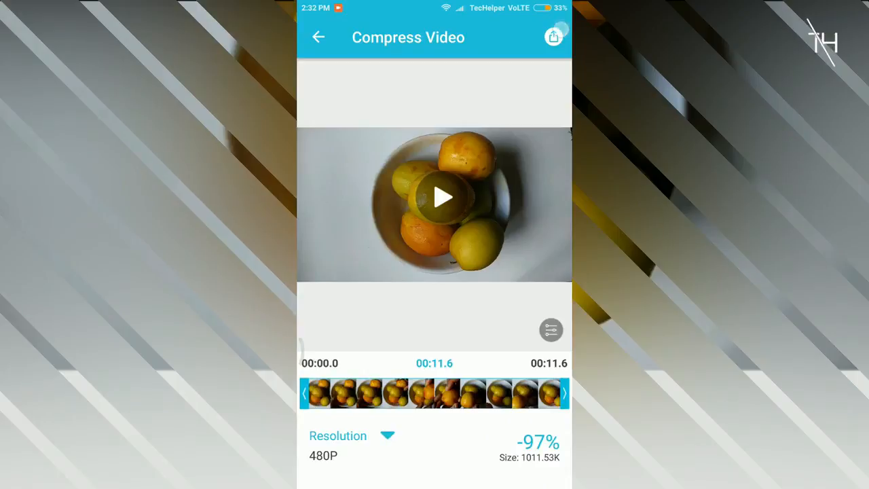
Export the compressed video and save it to the gallery at 1.13MB
{"action": "left_click", "coordinate": [553, 37]}
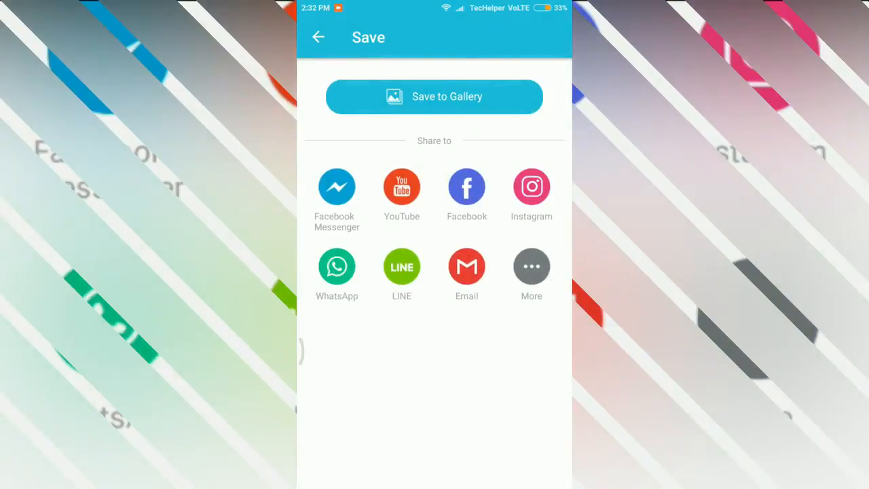
{"action": "left_click", "coordinate": [434, 96]}
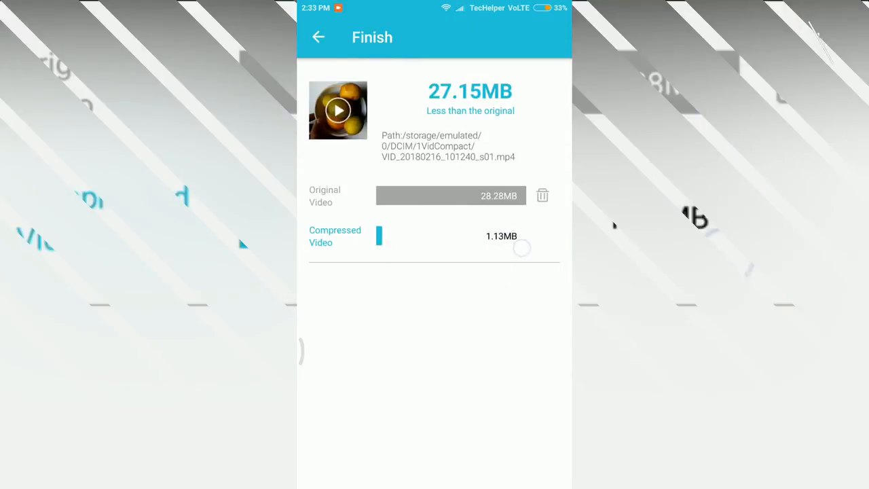
{"action": "left_click", "coordinate": [542, 196]}
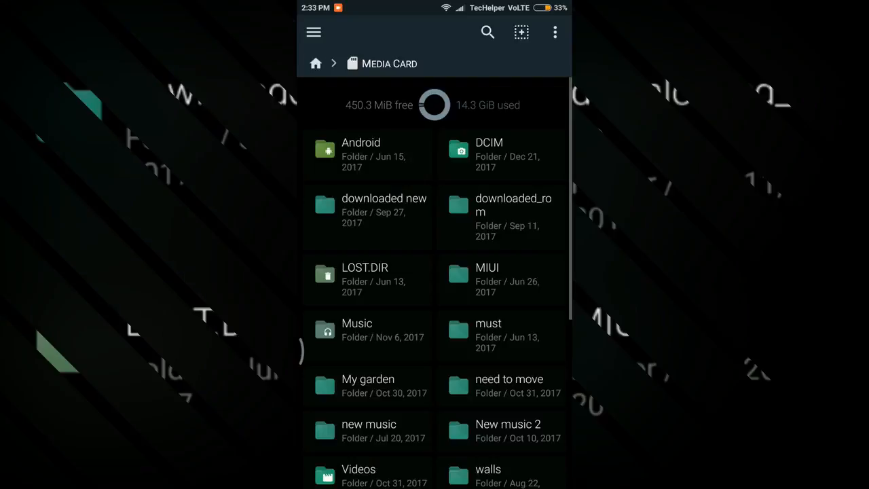
Locate VID_20180216_101240.mp4 (28.3 MiB) on the media card, then go to the Videos collection
{"action": "scroll", "scroll_direction": "down", "scroll_amount": 3}
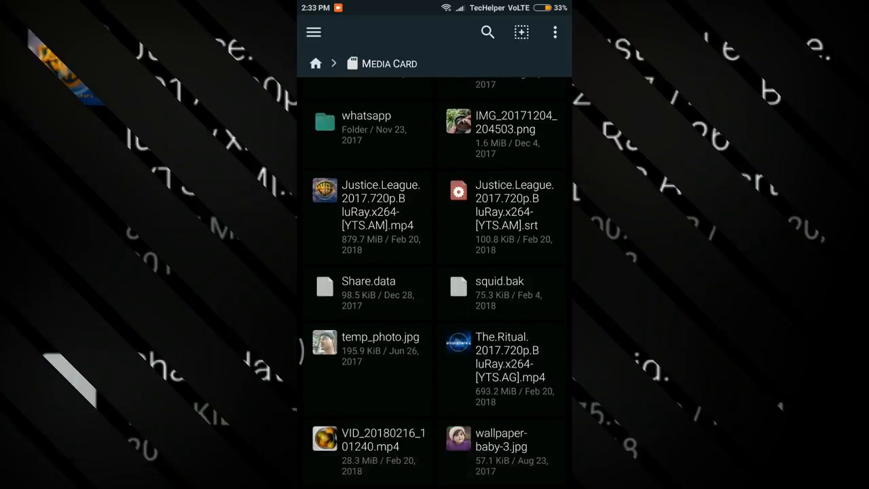
{"action": "left_click", "coordinate": [315, 63]}
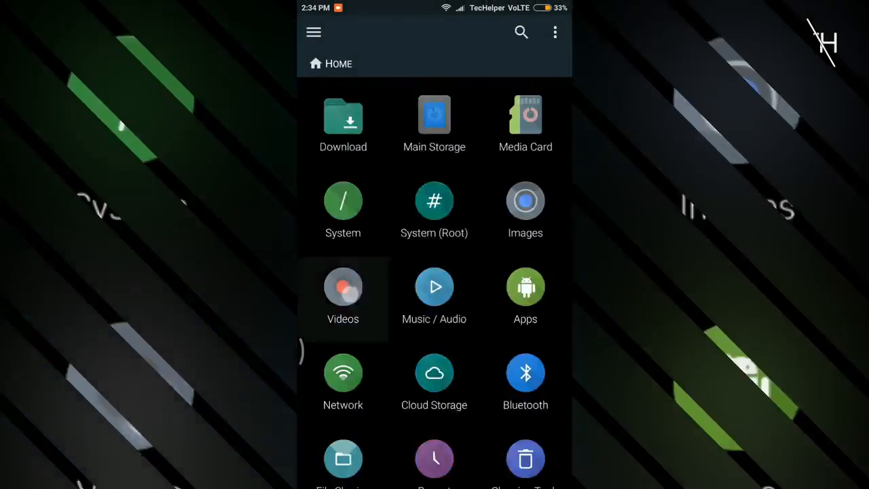
{"action": "left_click", "coordinate": [343, 285]}
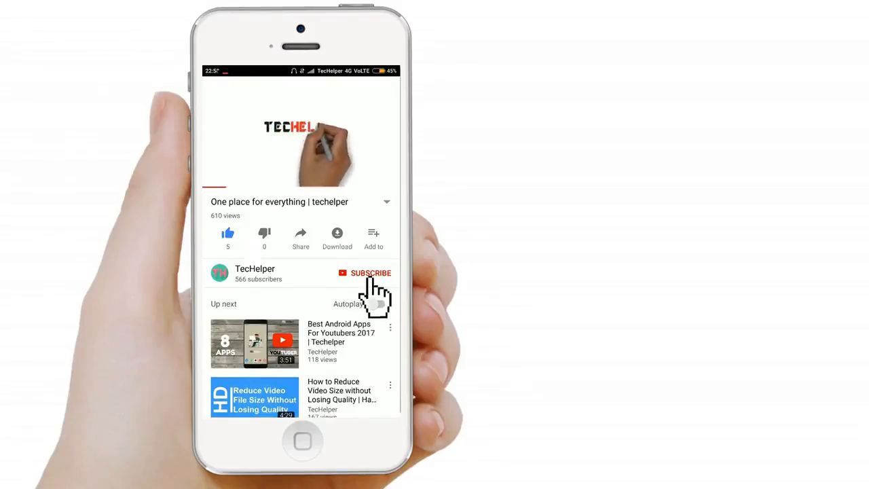
Subscribe to the TechHelper YouTube channel
{"action": "left_click", "coordinate": [364, 272]}
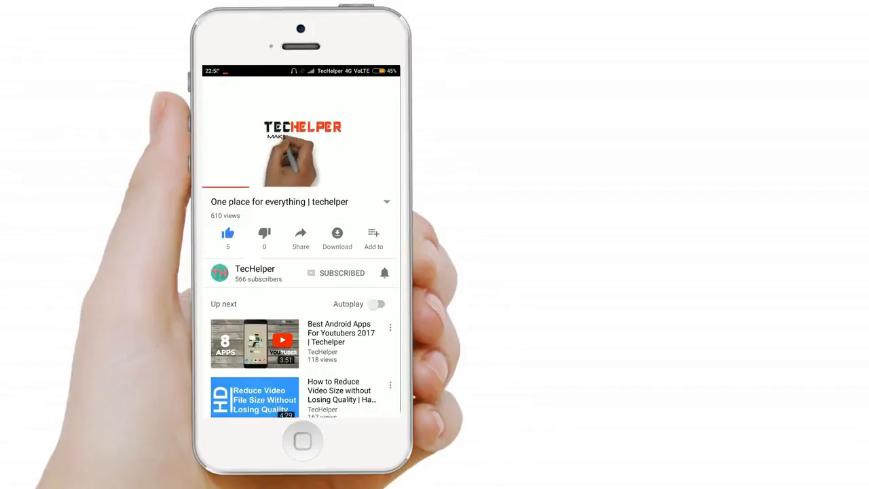